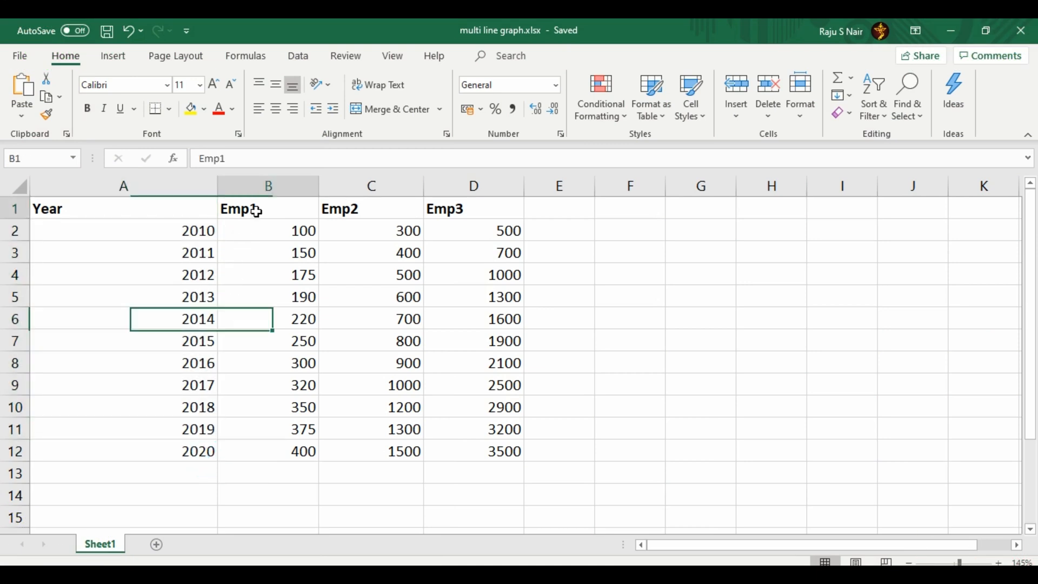
# - Select the full A1:D12 table — Year, Emp1, Emp2 and Emp3 with headers — as chart data
pyautogui.moveTo(252, 208); pyautogui.dragTo(505, 451)
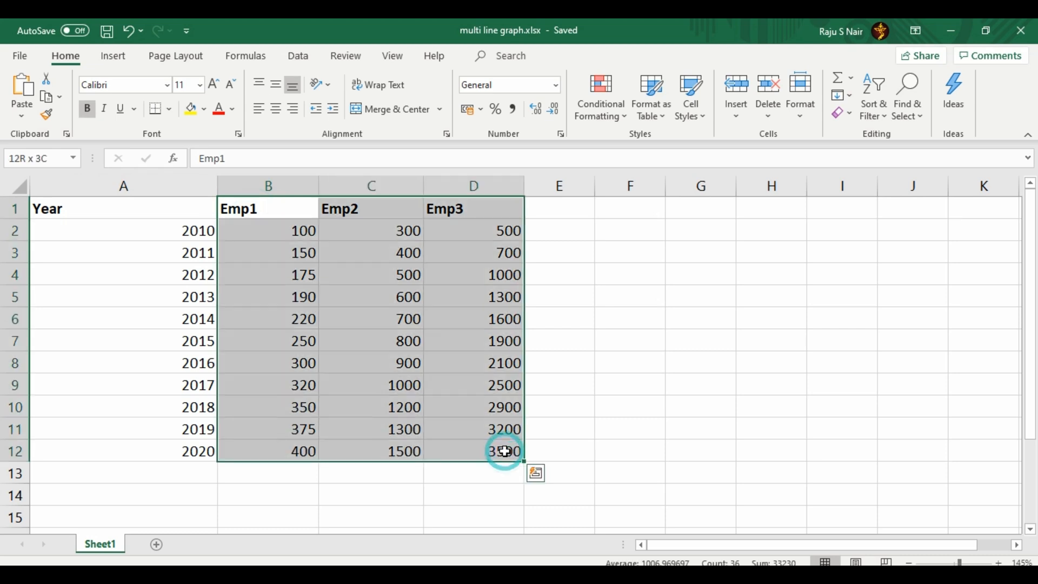
pyautogui.click(124, 209)
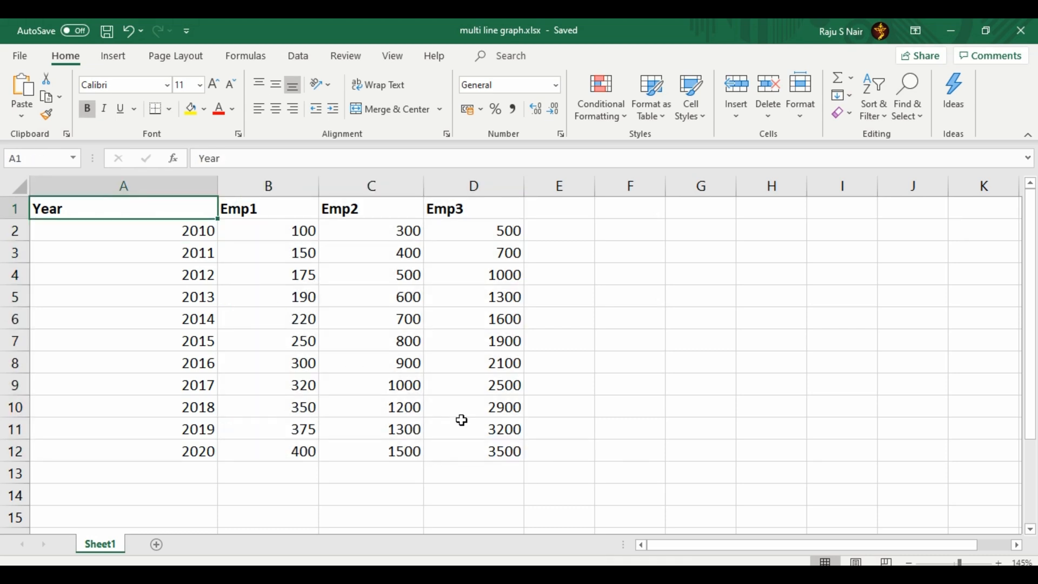
pyautogui.moveTo(124, 208); pyautogui.dragTo(503, 451)
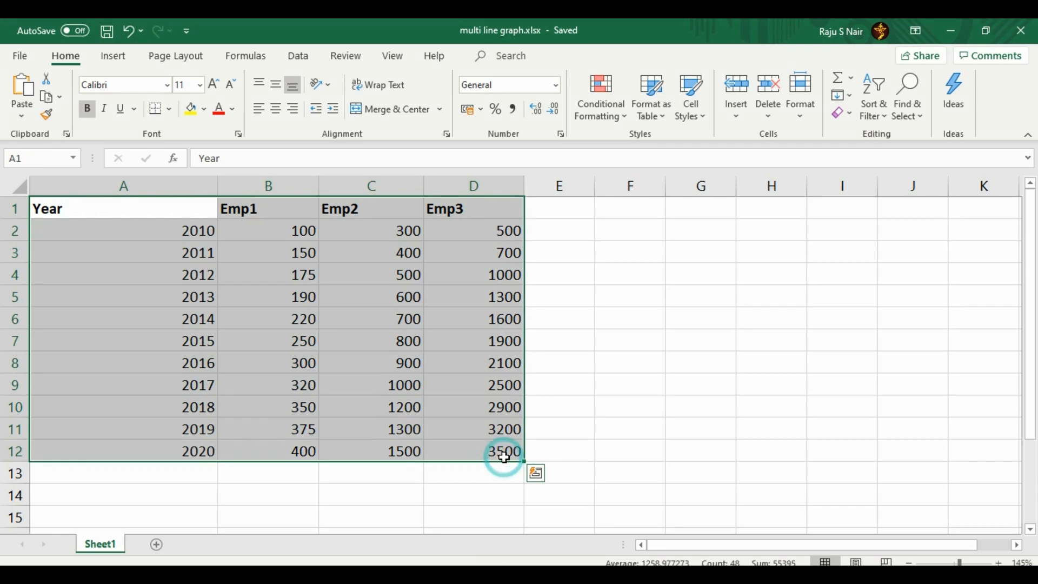
pyautogui.moveTo(434, 214)
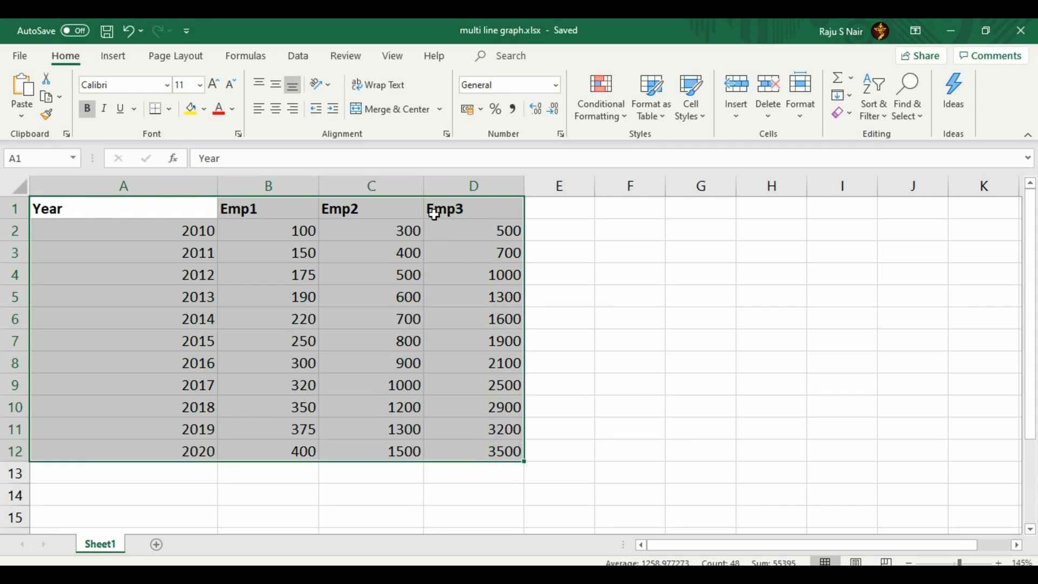
pyautogui.click(112, 55)
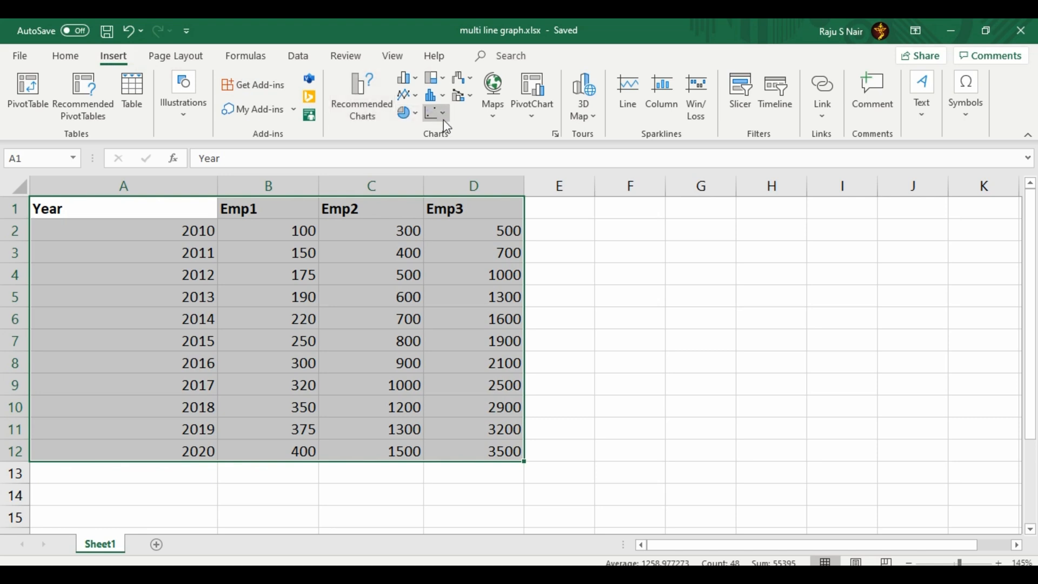
# - Insert a Scatter with Straight Lines and Markers chart plotting Emp1–Emp3 against Year
pyautogui.click(436, 113)
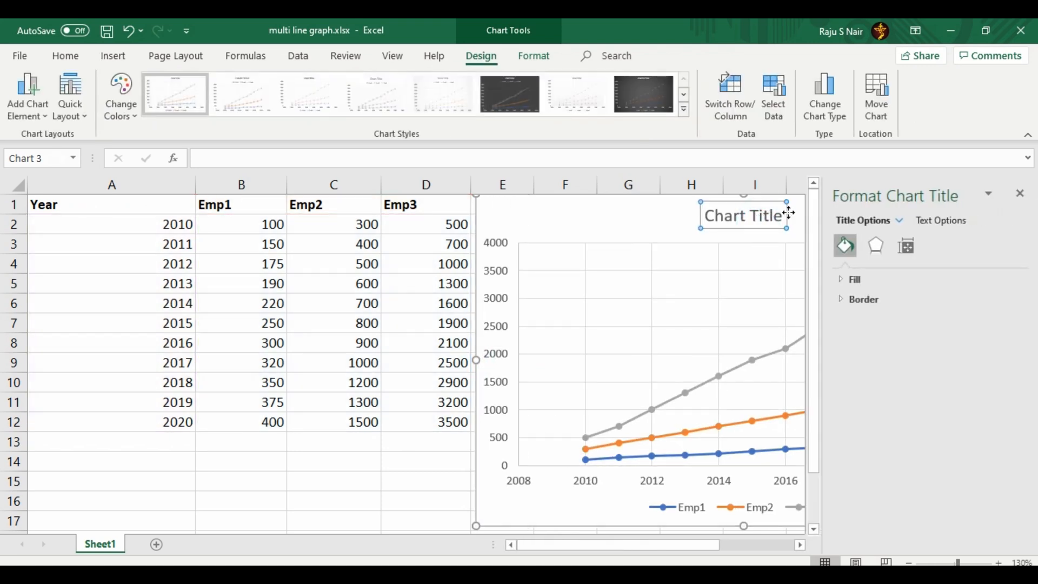
# - Set the chart title to 'Employee Details' in bold
pyautogui.click(743, 215)
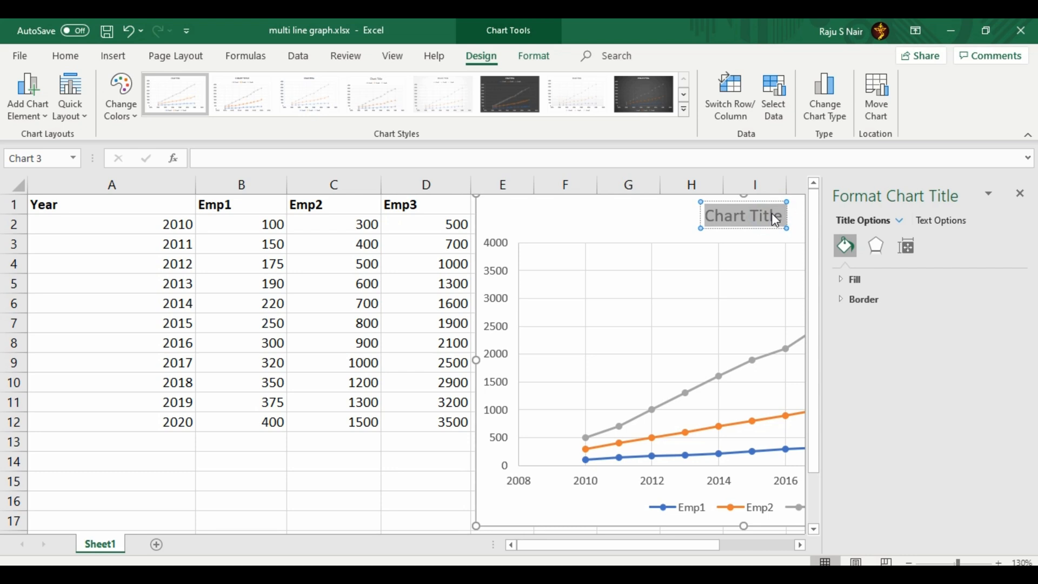
pyautogui.write('Employee Details')
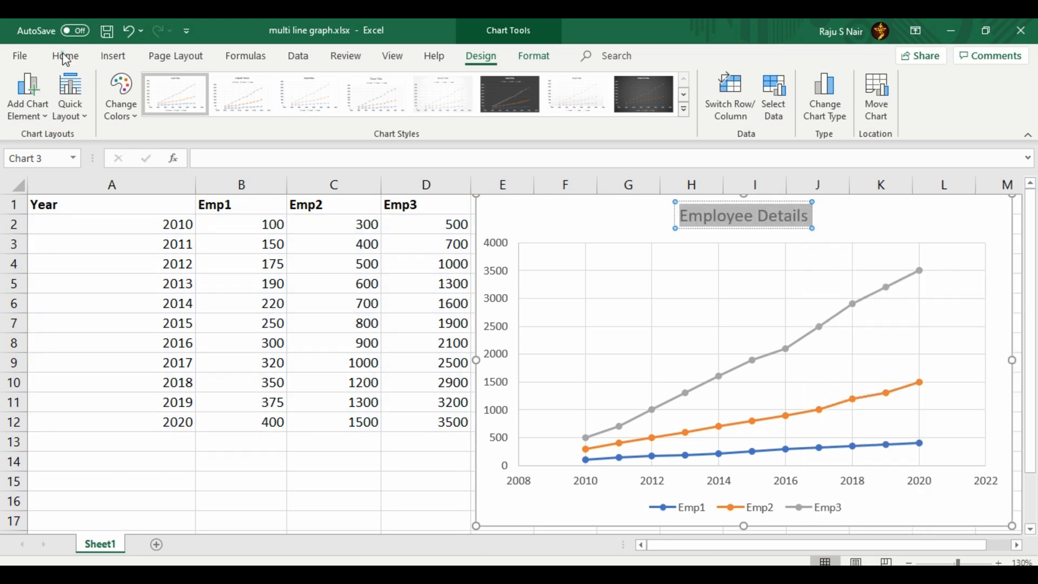
pyautogui.click(64, 55)
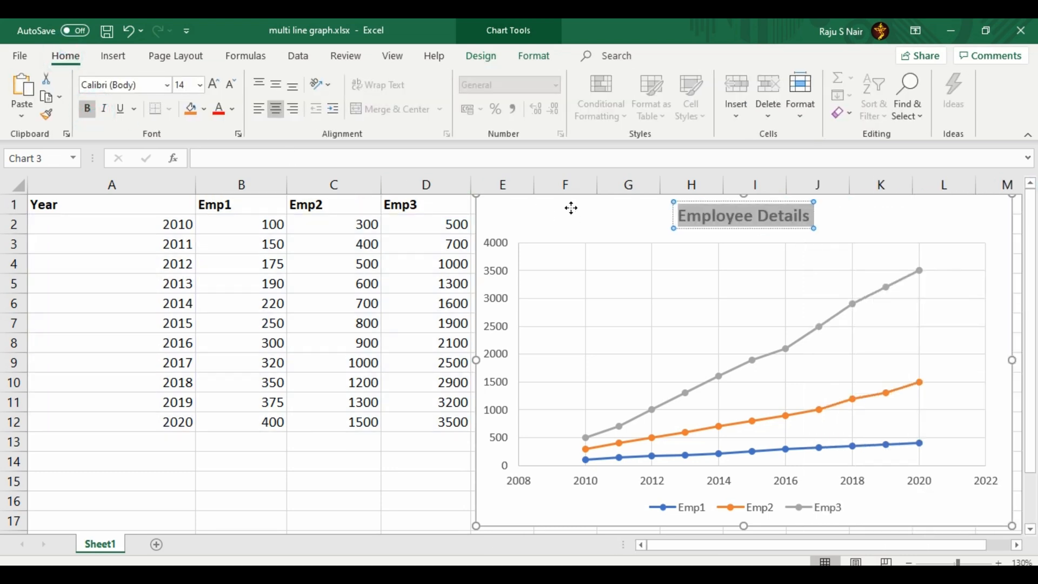
pyautogui.click(511, 305)
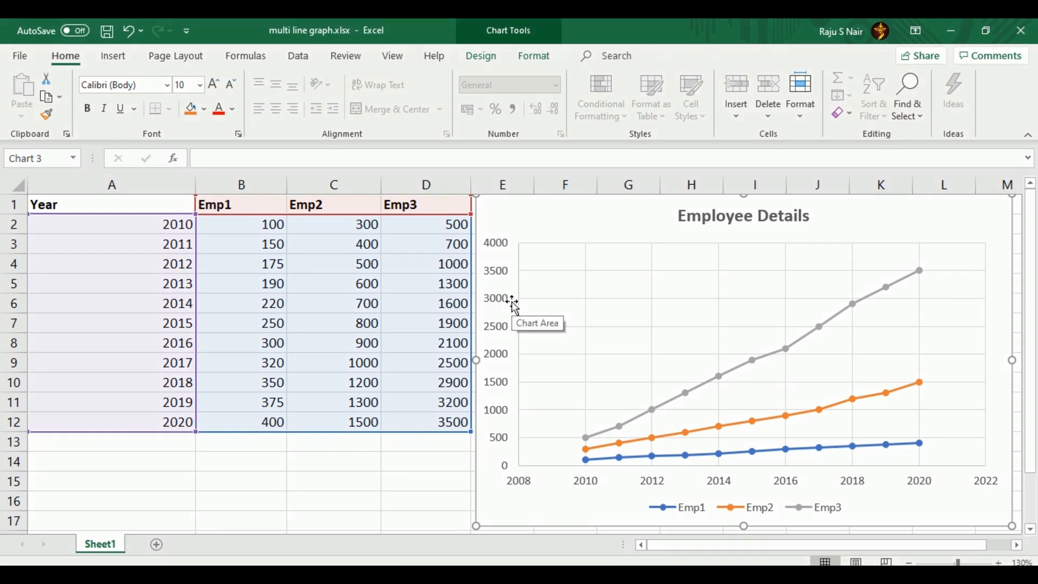
pyautogui.click(112, 55)
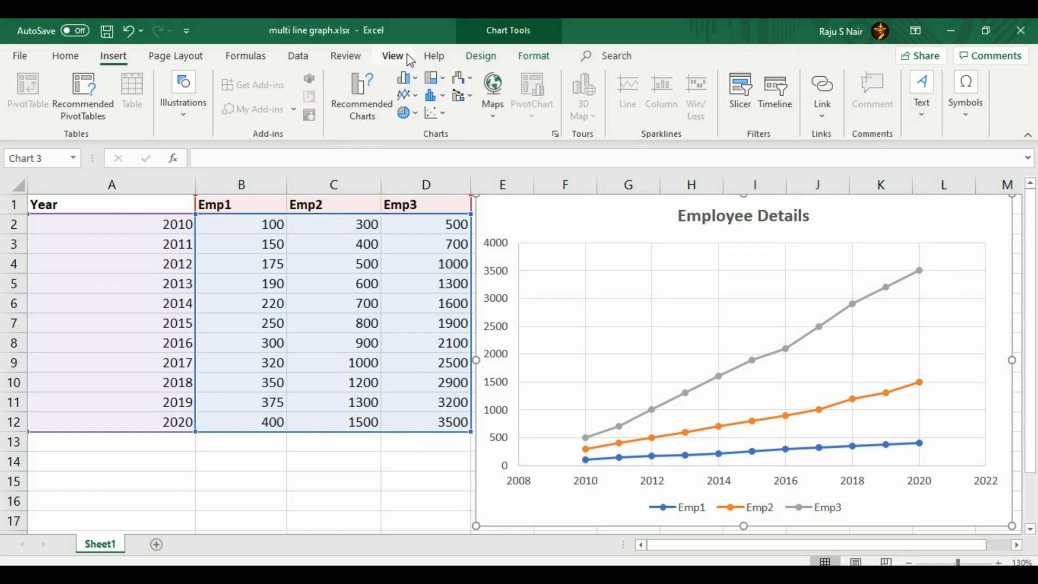
# - Add a primary vertical axis title 'Points', bold at 12 pt
pyautogui.click(480, 55)
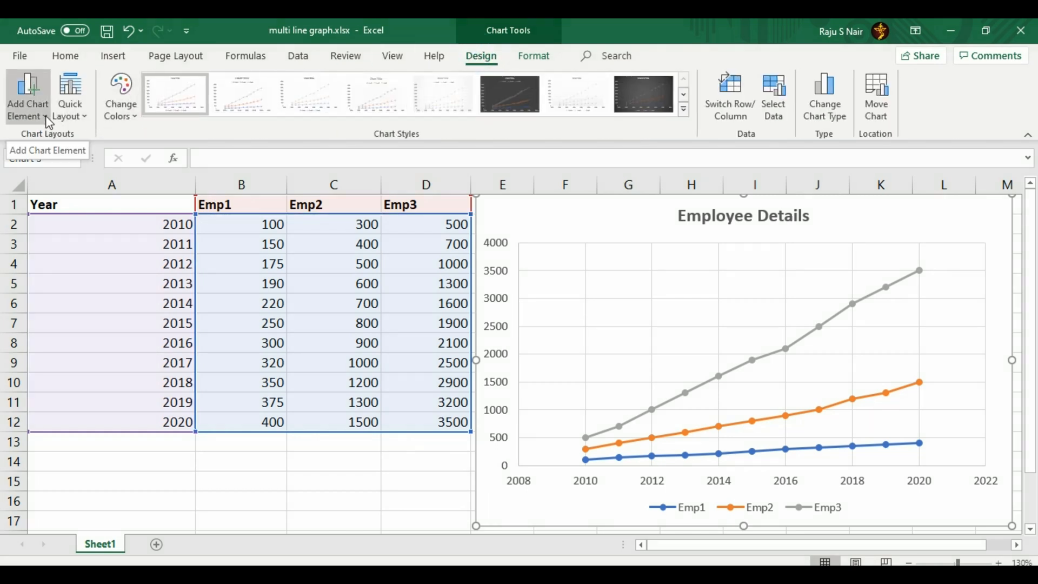
pyautogui.click(28, 96)
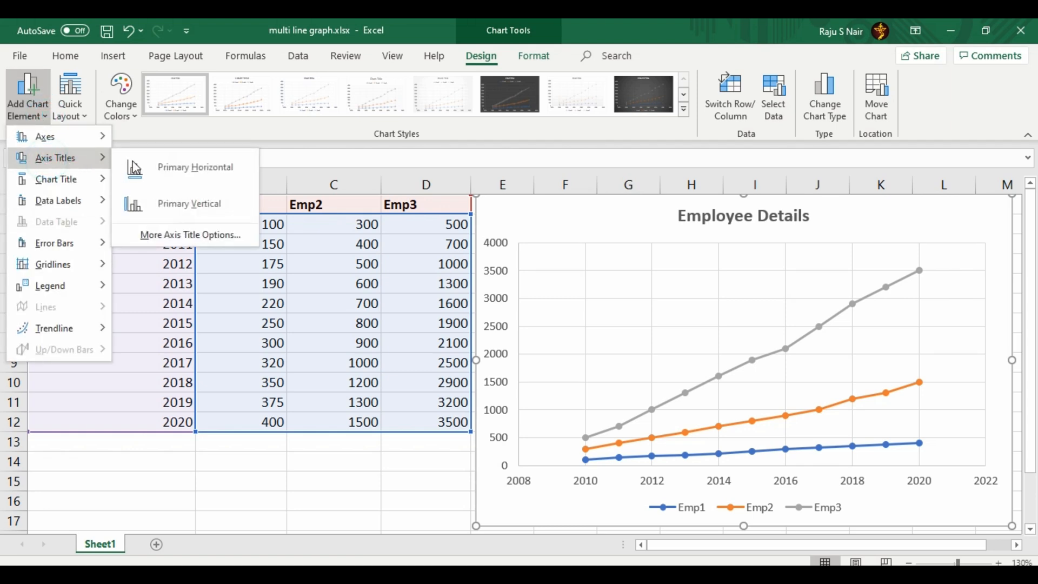
pyautogui.click(188, 203)
pyautogui.write('Points')
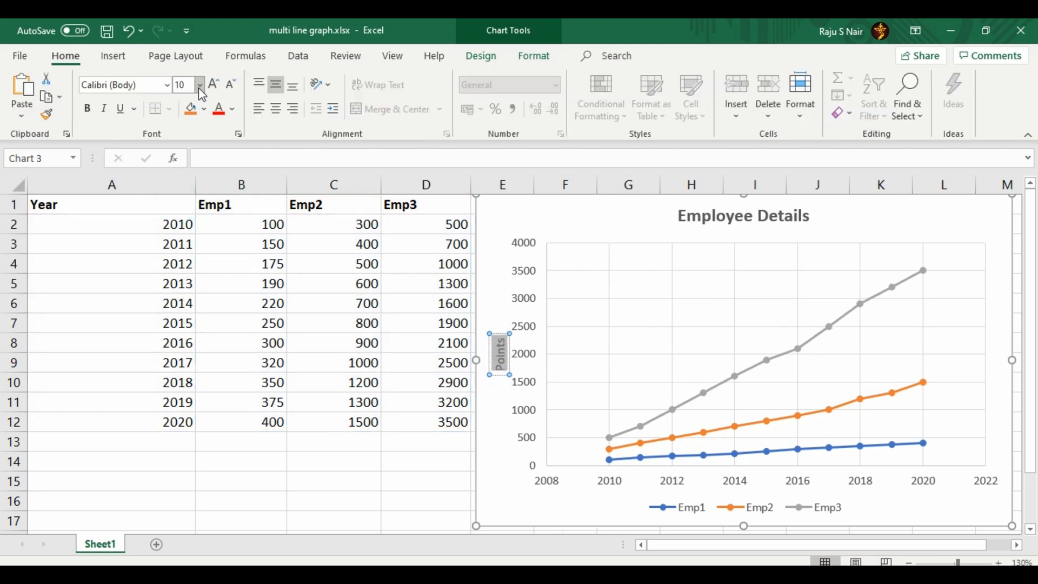
pyautogui.click(199, 80)
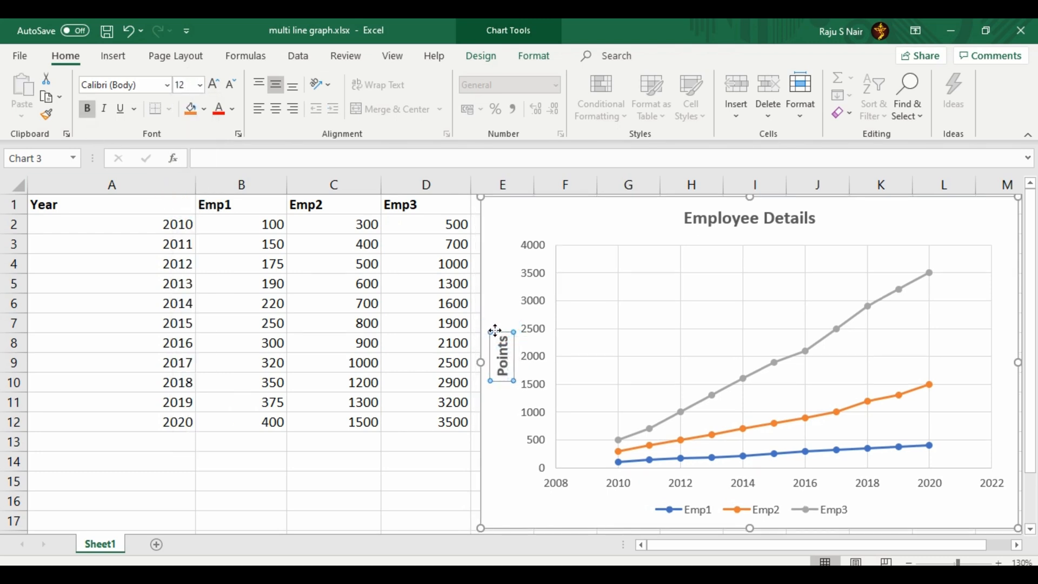
pyautogui.click(480, 55)
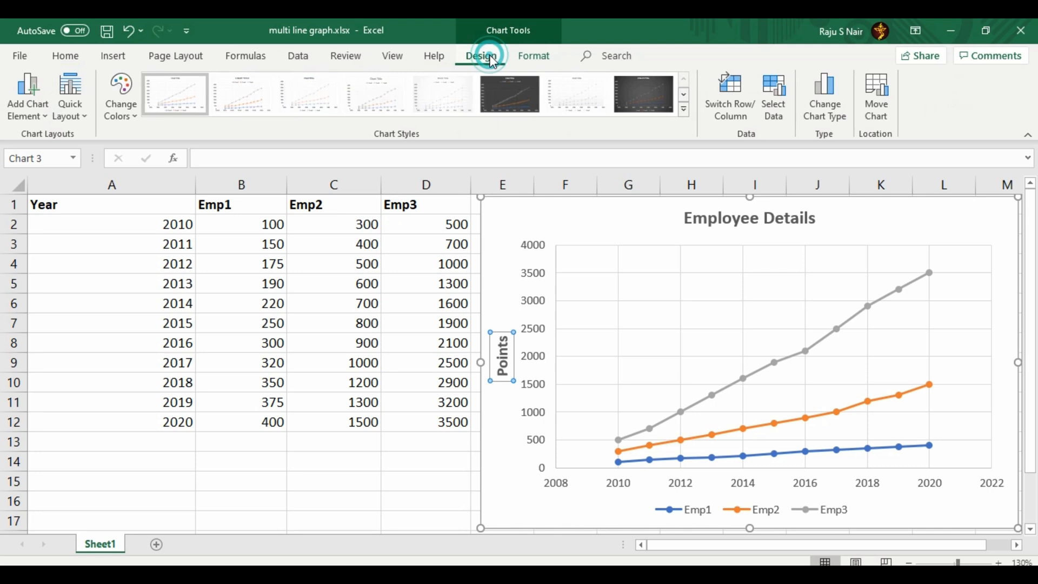
# - Set the horizontal axis title to 'Years'
pyautogui.click(27, 96)
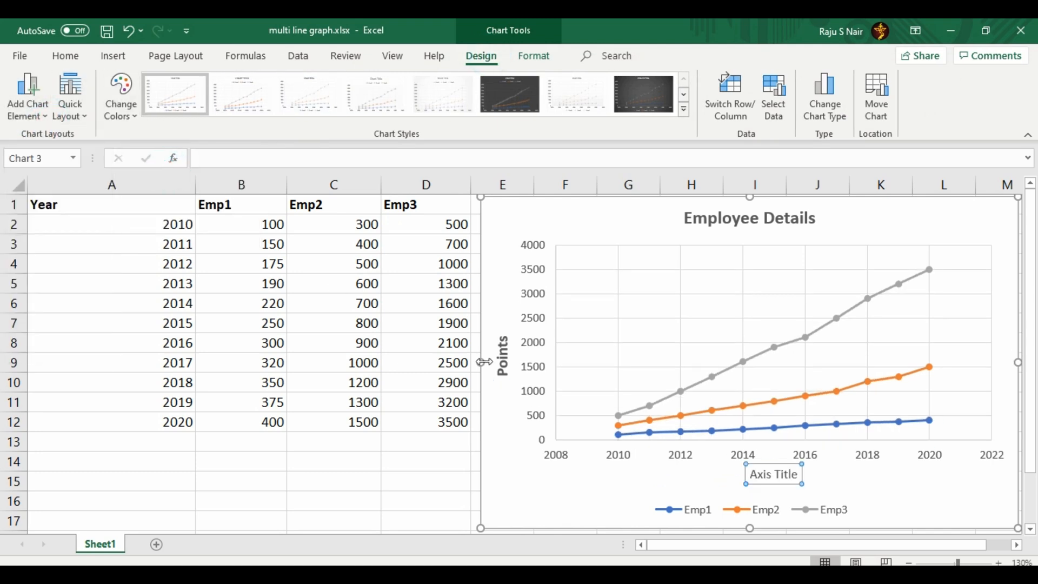
pyautogui.doubleClick(772, 473)
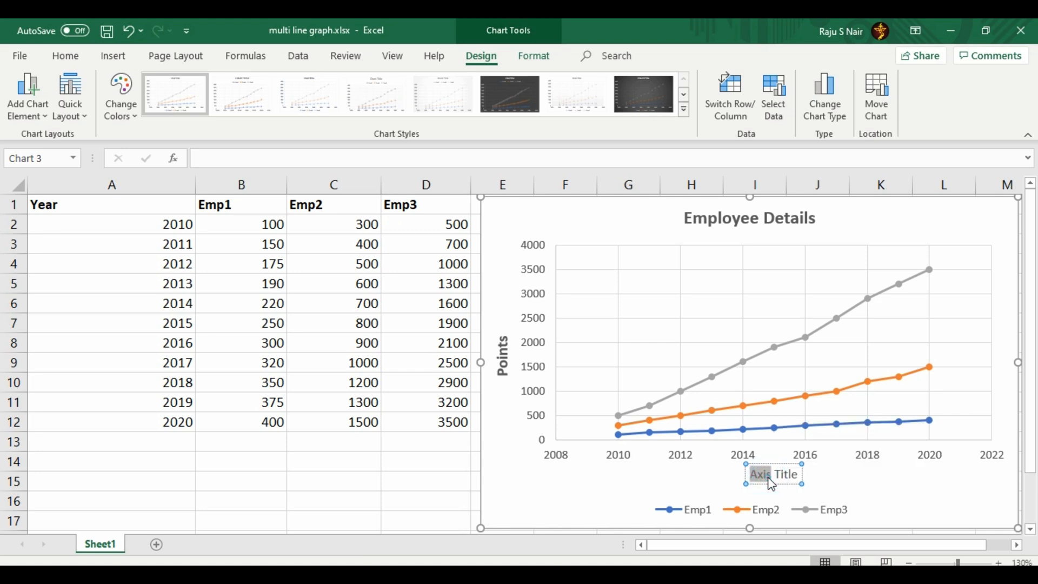
pyautogui.write('Years')
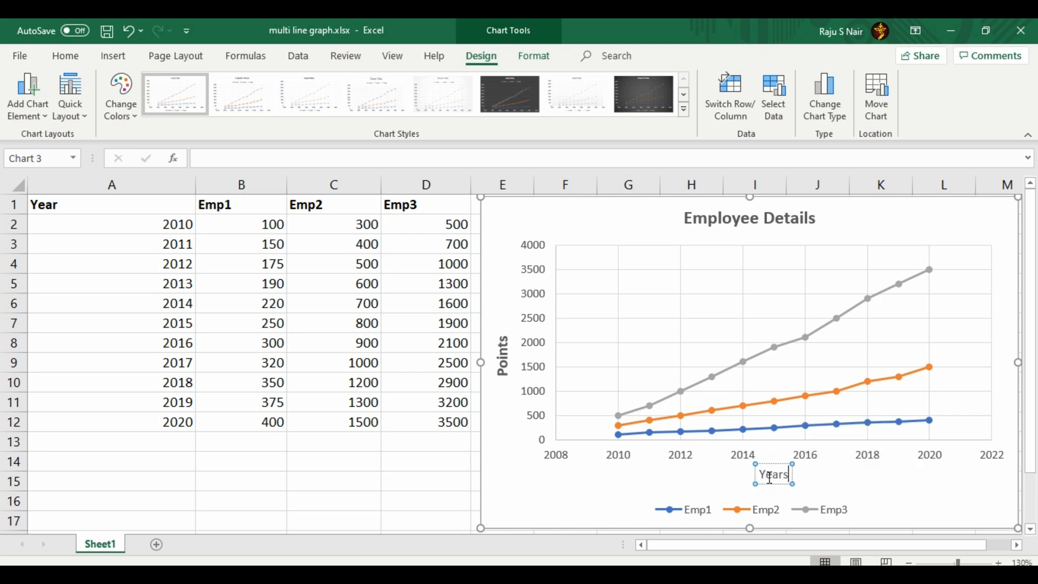
pyautogui.click(65, 56)
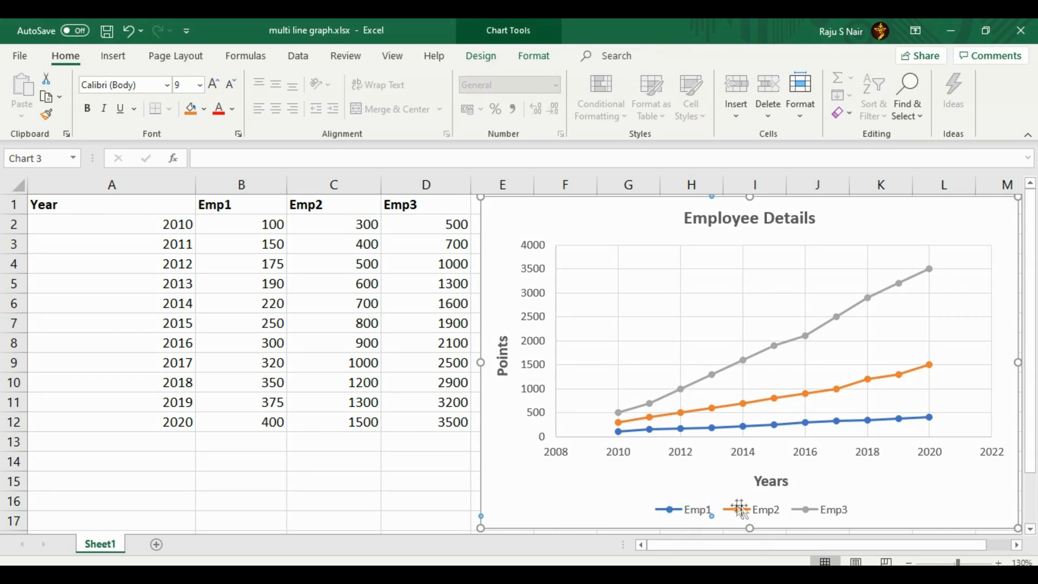
# - Delete the series legend from the bottom of the chart
pyautogui.rightClick(739, 510)
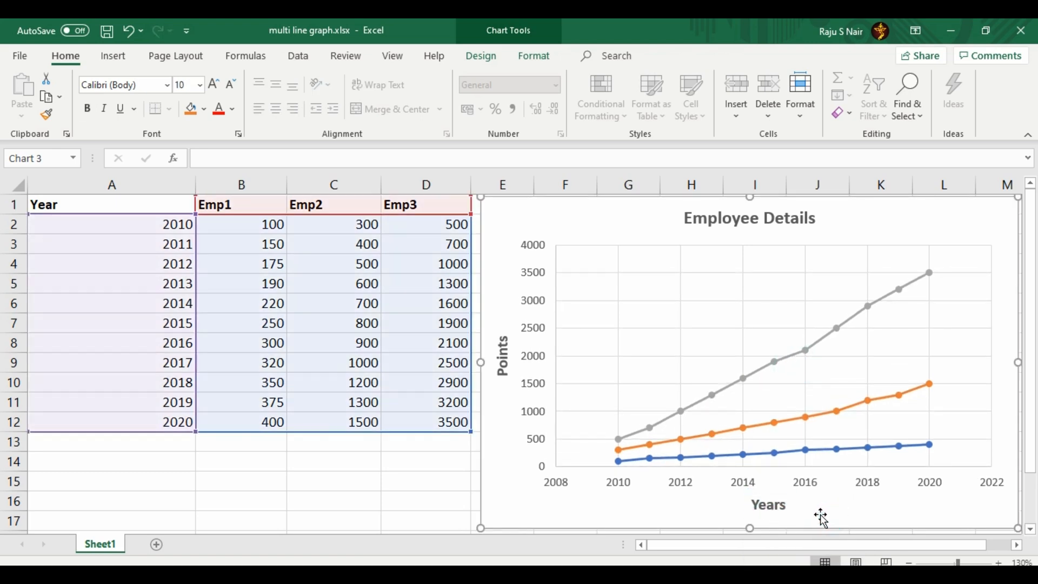
pyautogui.click(112, 55)
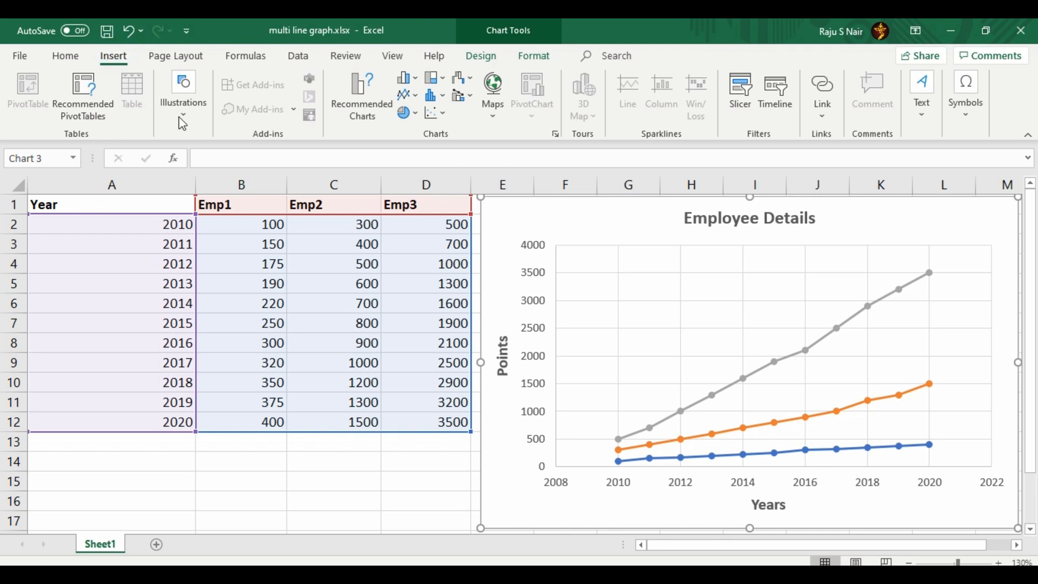
# - Draw a text box at the end of the top line and begin typing its 'Emp3' label
pyautogui.click(184, 96)
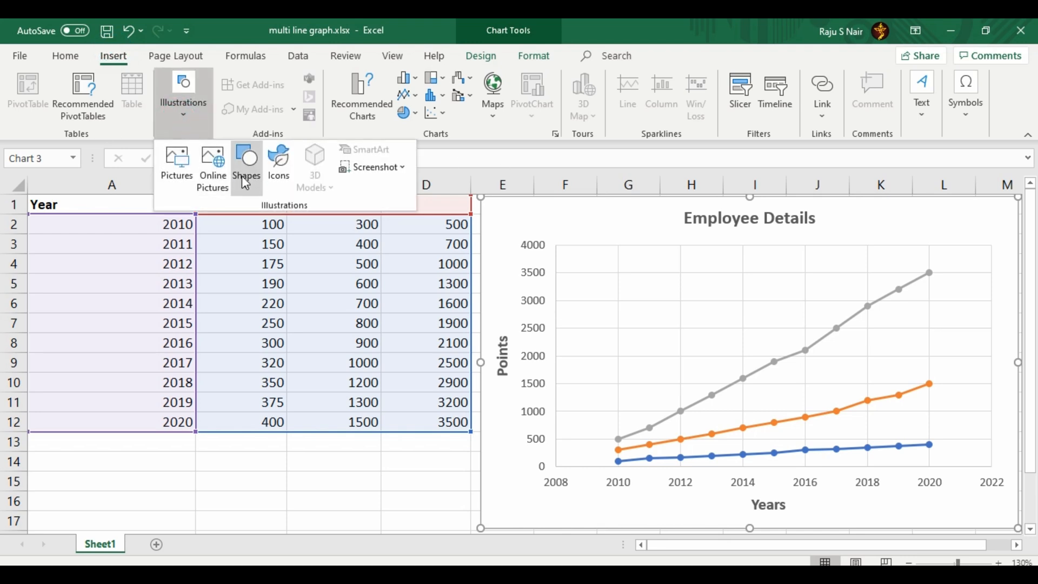
pyautogui.click(247, 165)
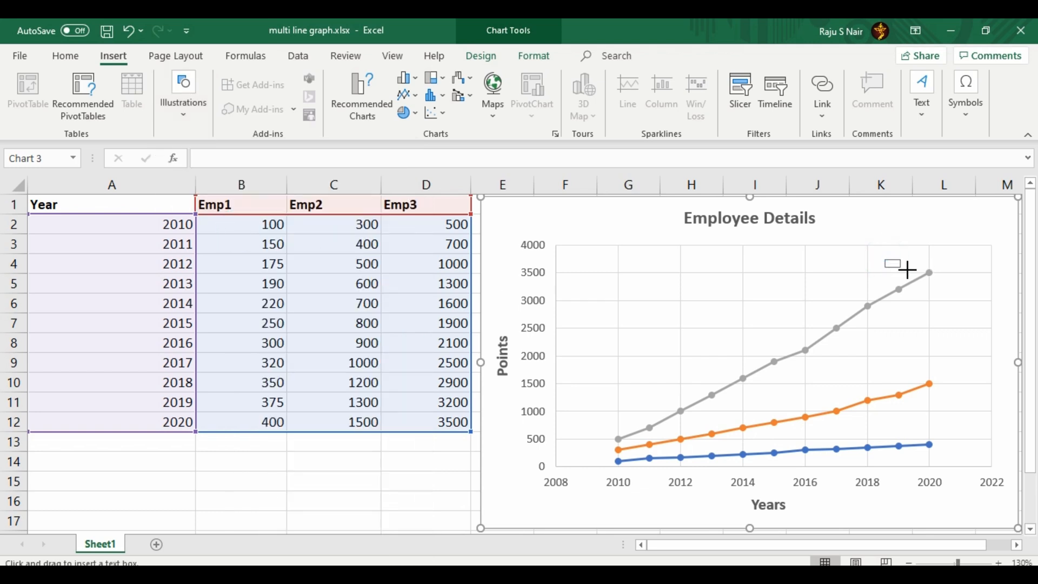
pyautogui.moveTo(890, 264); pyautogui.dragTo(979, 278)
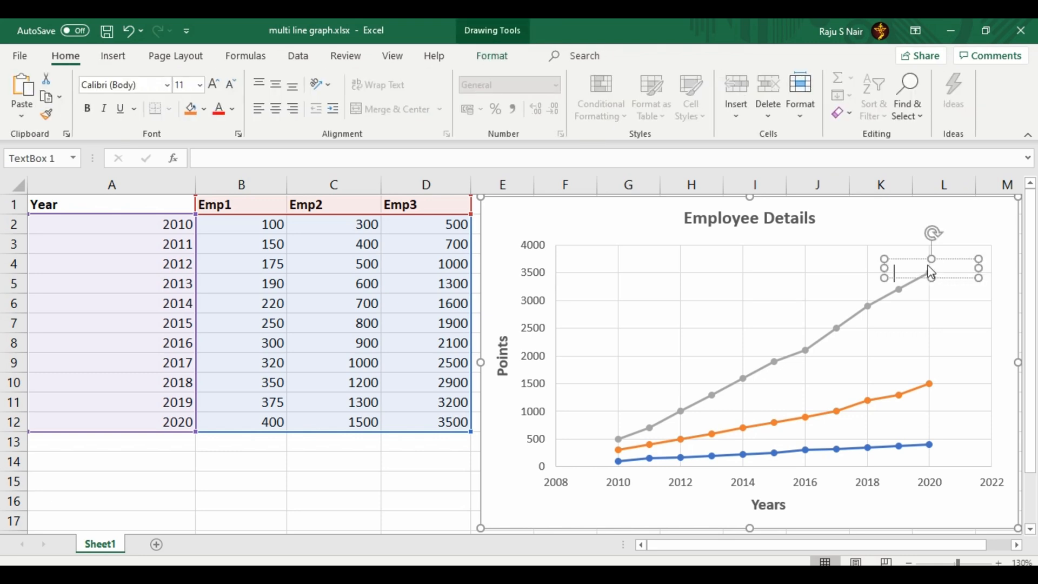
pyautogui.write('Em')
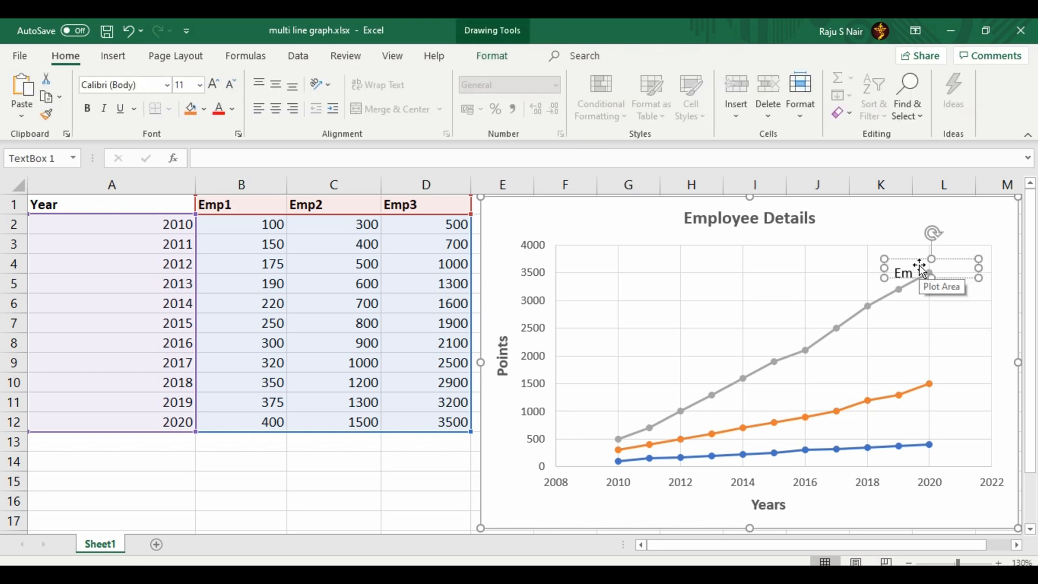
pyautogui.moveTo(920, 271)
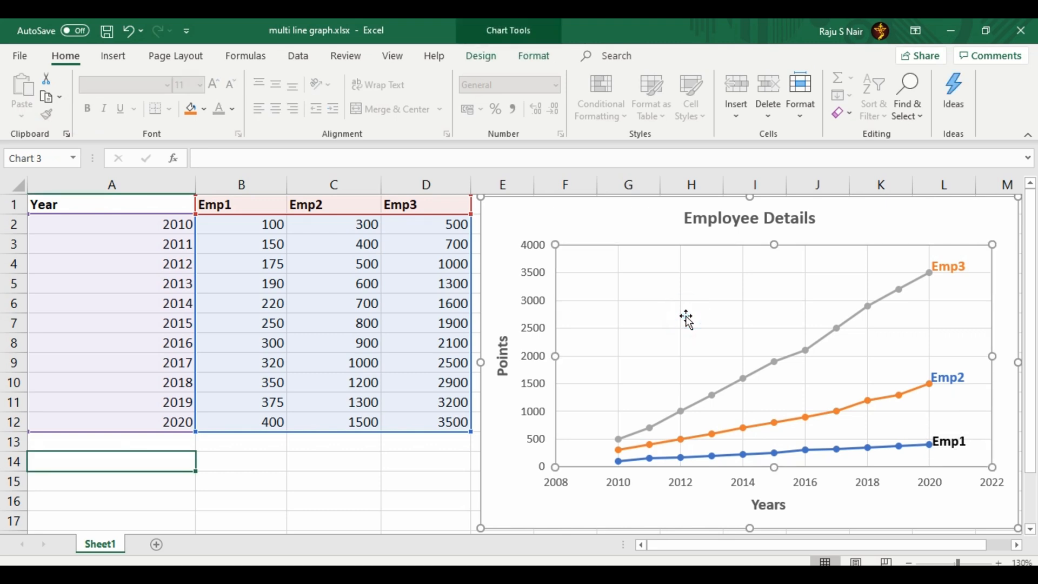
pyautogui.moveTo(664, 561)
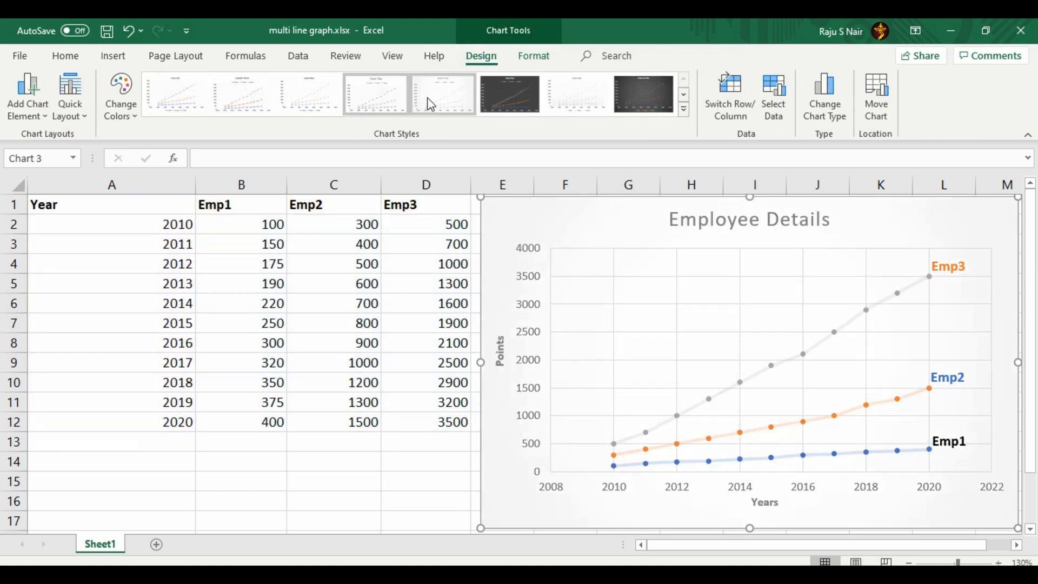
# - Apply the dark chart style with glowing lines to the Employee Details chart
pyautogui.click(509, 93)
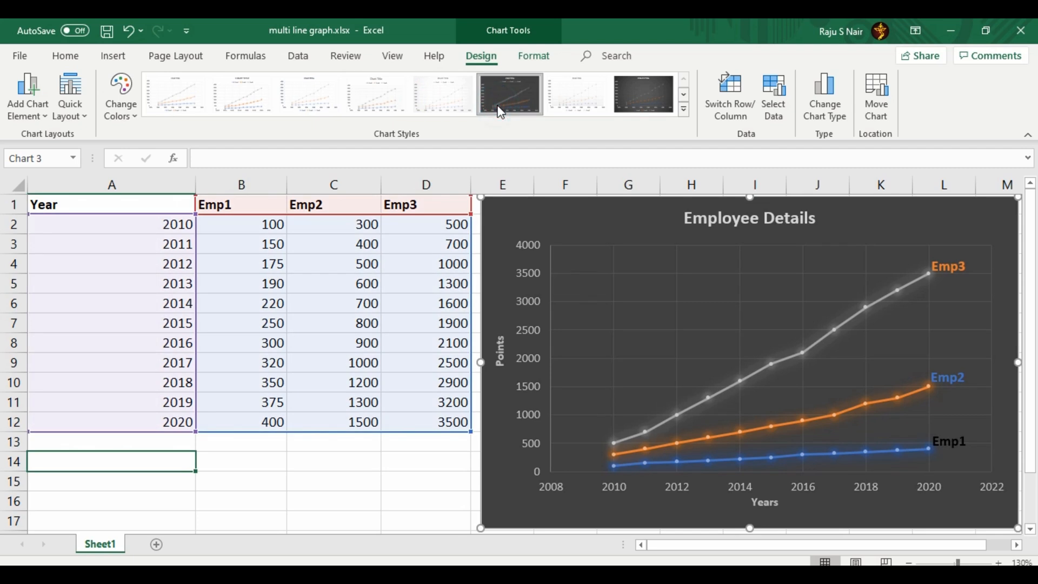
pyautogui.click(65, 55)
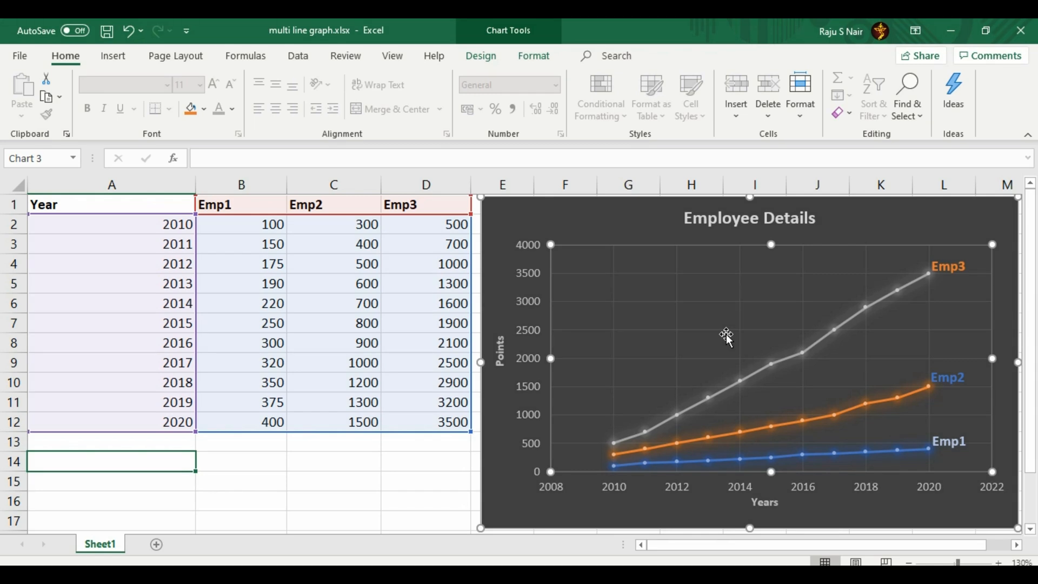
# - Move the chart to a new sheet named 'zgraph' via Move Chart
pyautogui.rightClick(727, 336)
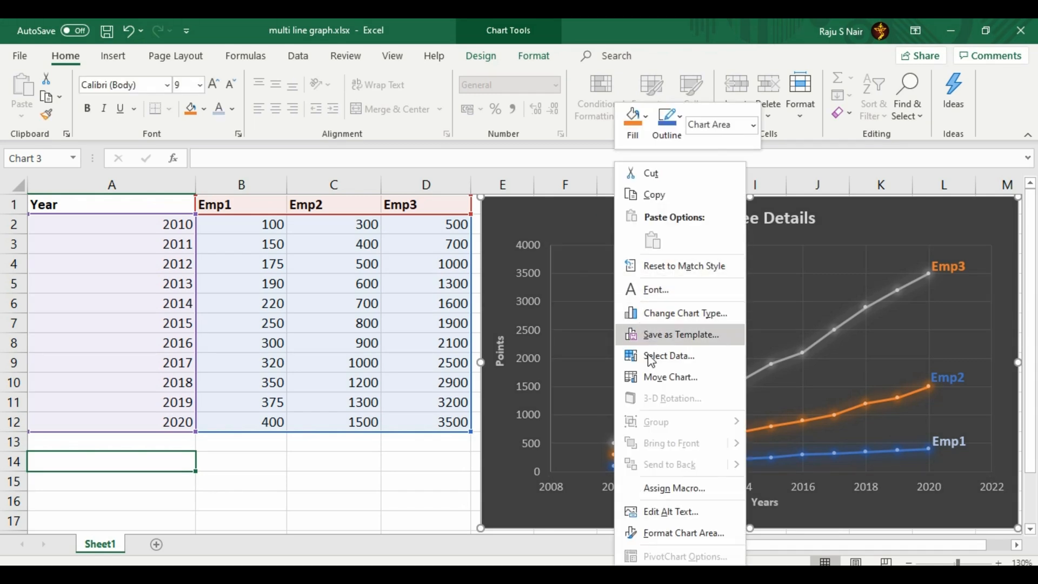
pyautogui.moveTo(671, 377)
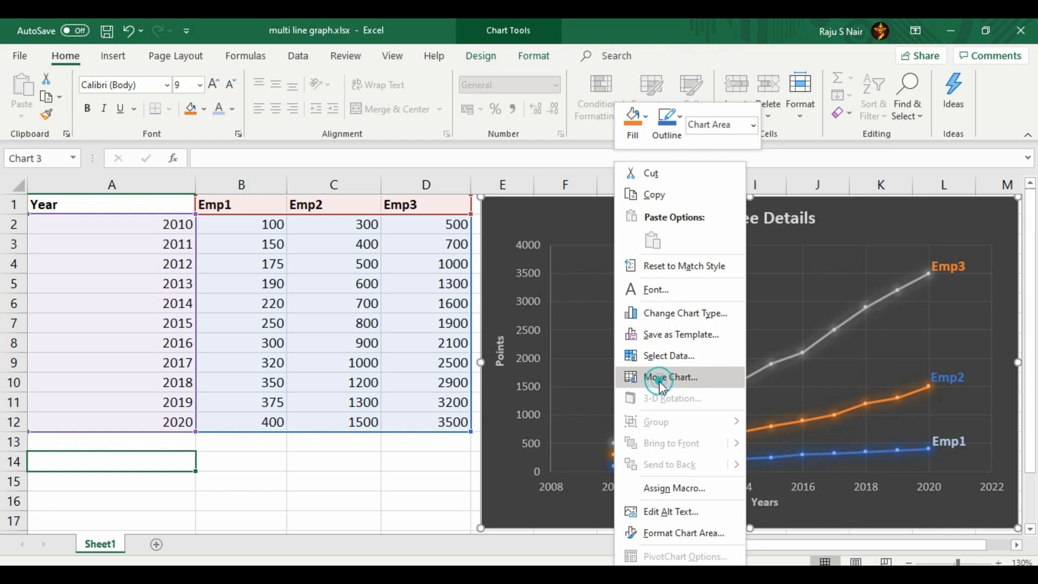
pyautogui.click(669, 376)
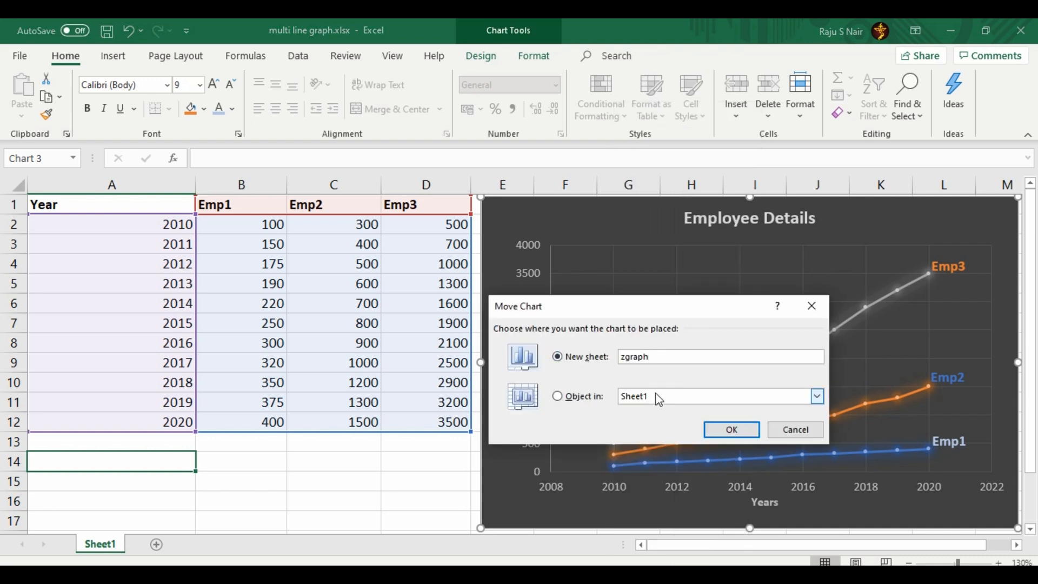
pyautogui.click(730, 429)
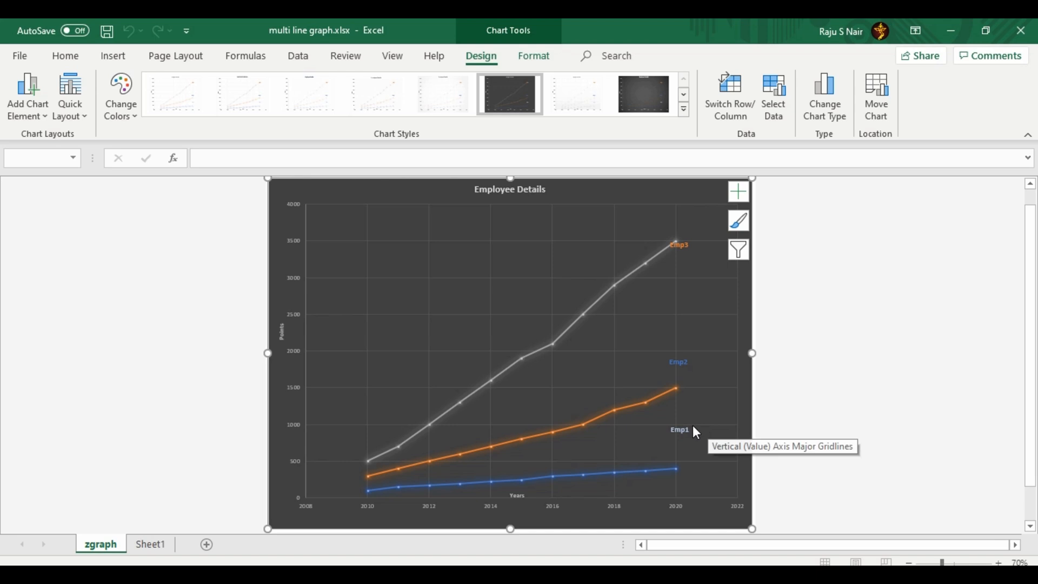
pyautogui.moveTo(920, 415)
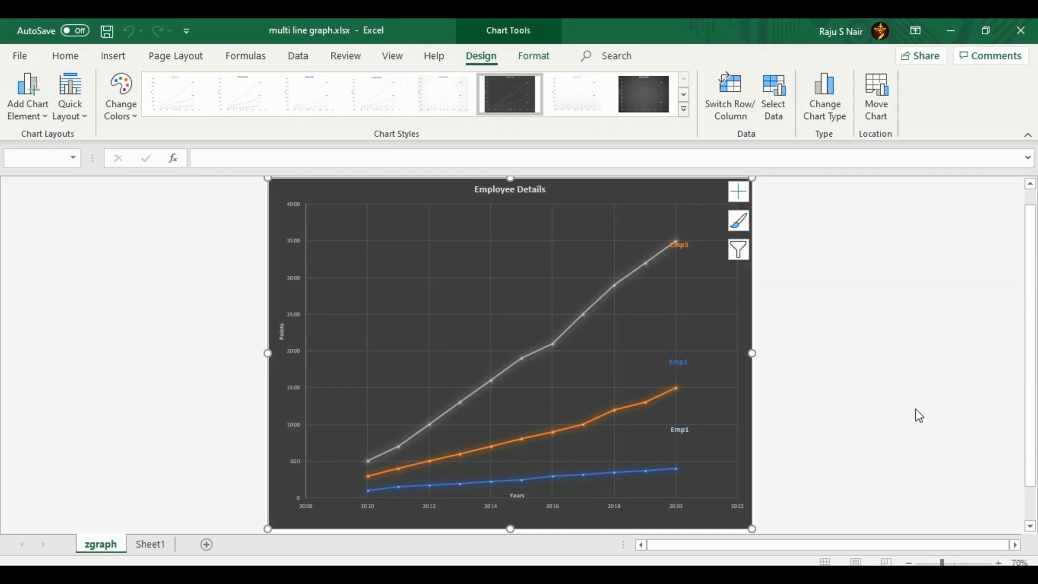